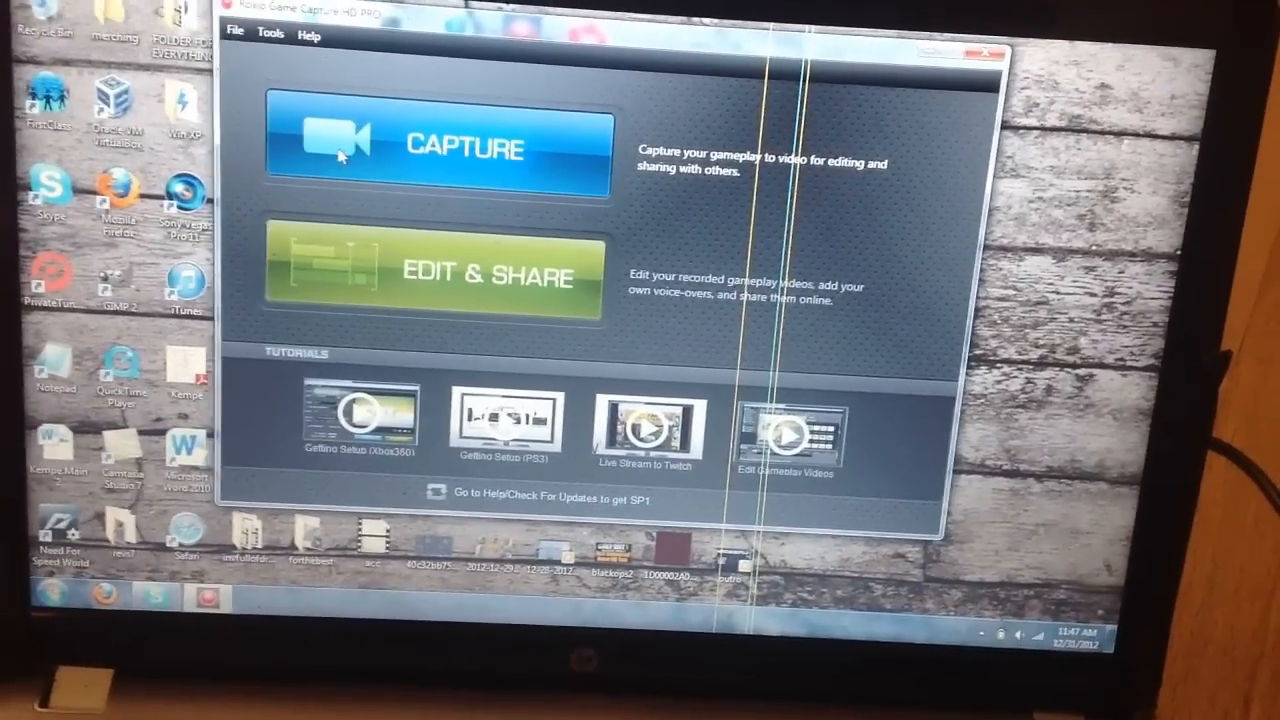
- Enter the capture workspace showing the Xbox dashboard HDMI feed with status Ready
{"action": "left_click", "coordinate": [436, 148]}
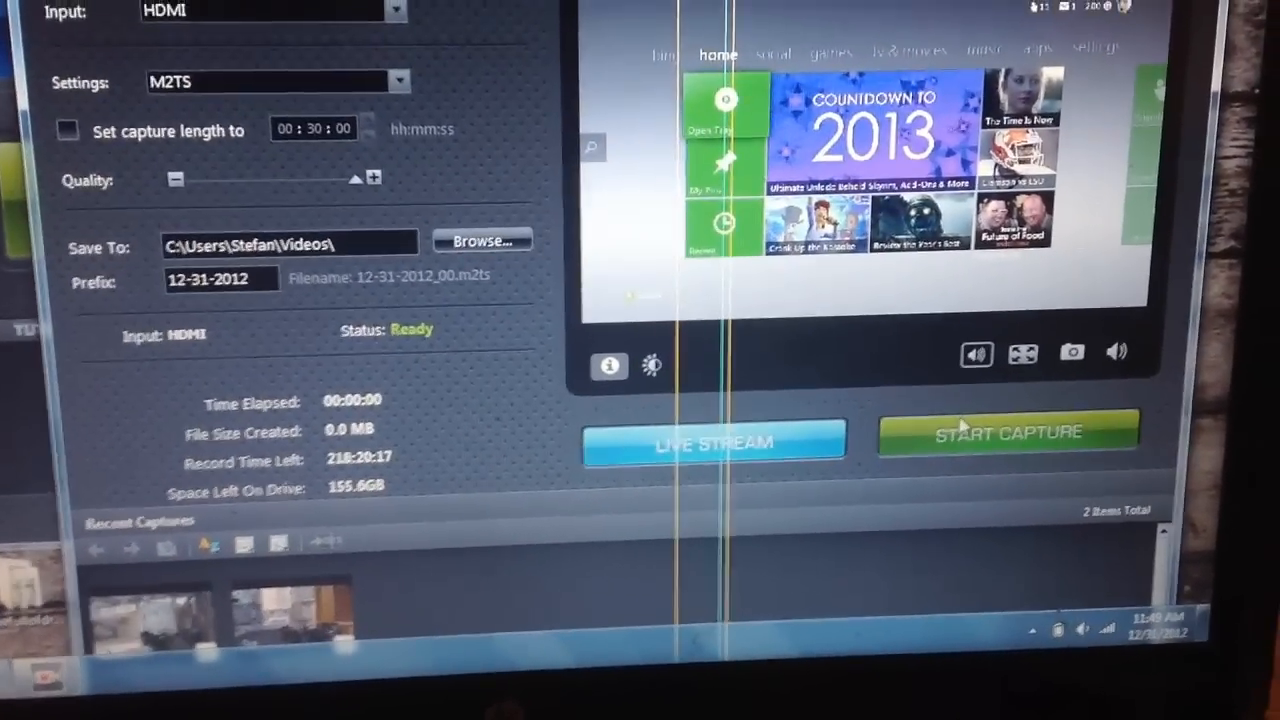
- Start capturing the Xbox dashboard feed, stop after about 9 seconds, saving one clip
{"action": "left_click", "coordinate": [1008, 436]}
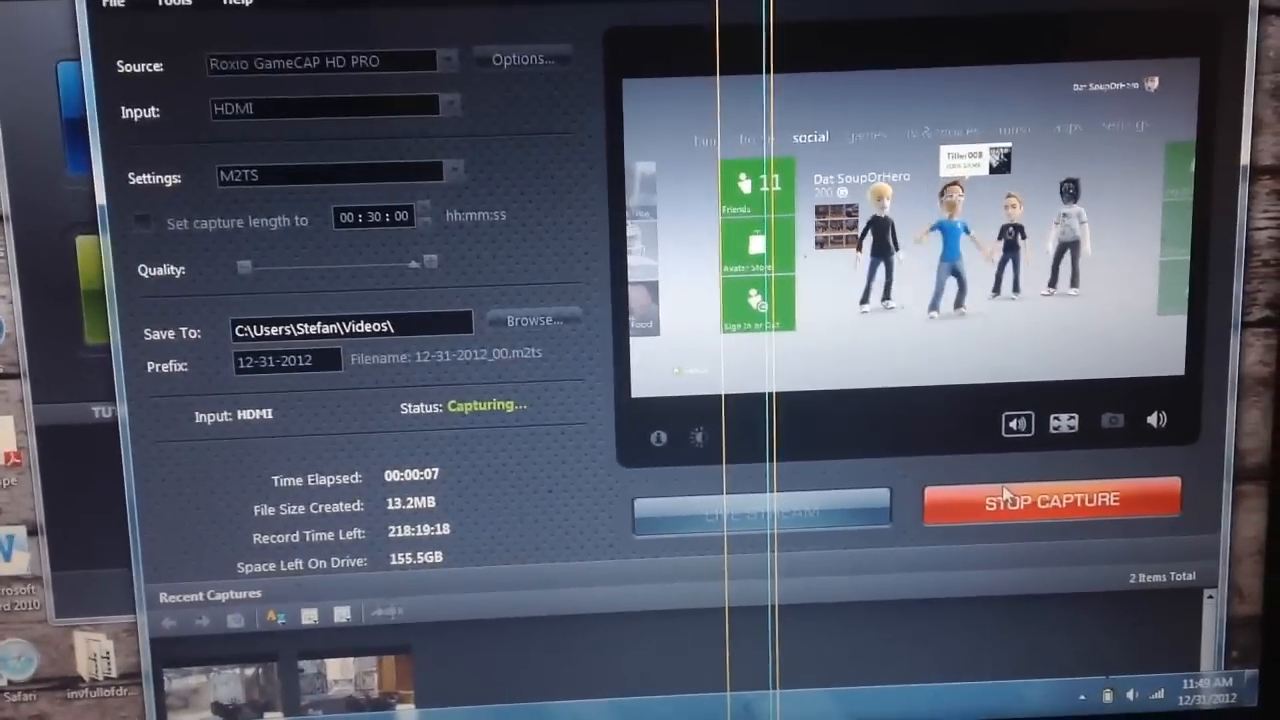
{"action": "left_click", "coordinate": [1050, 500]}
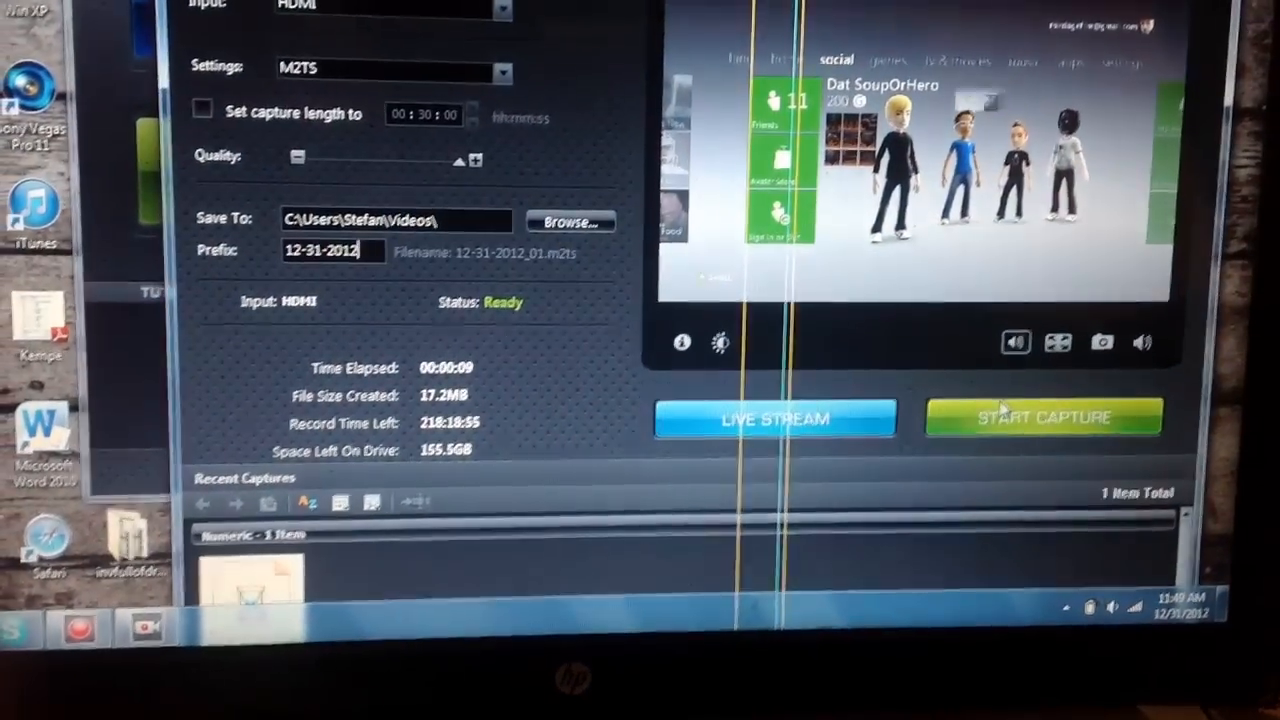